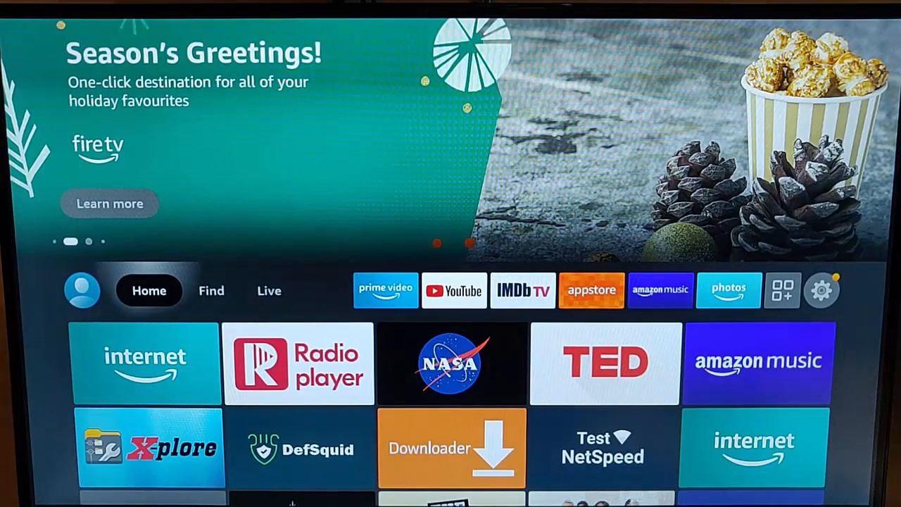
Switch from the home screen to the Find section.
click(211, 290)
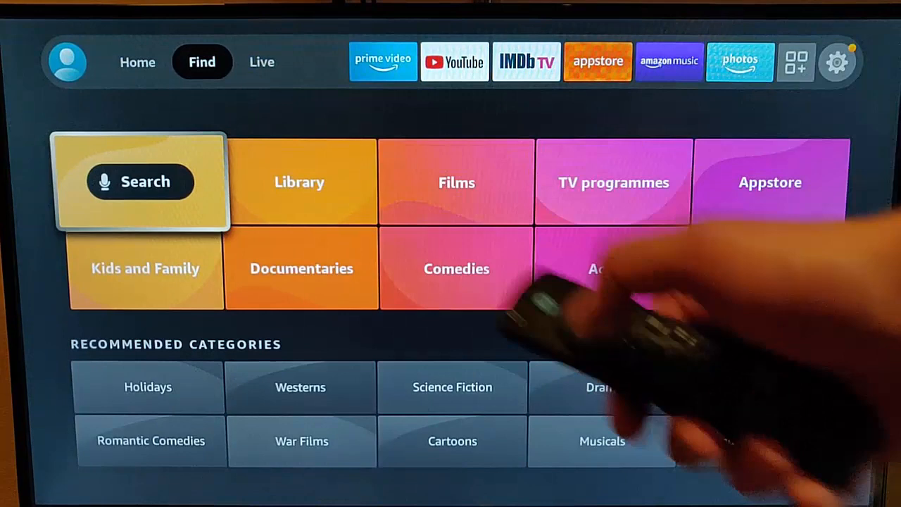
Start a search that leads to the My WiFi app's store page.
click(141, 182)
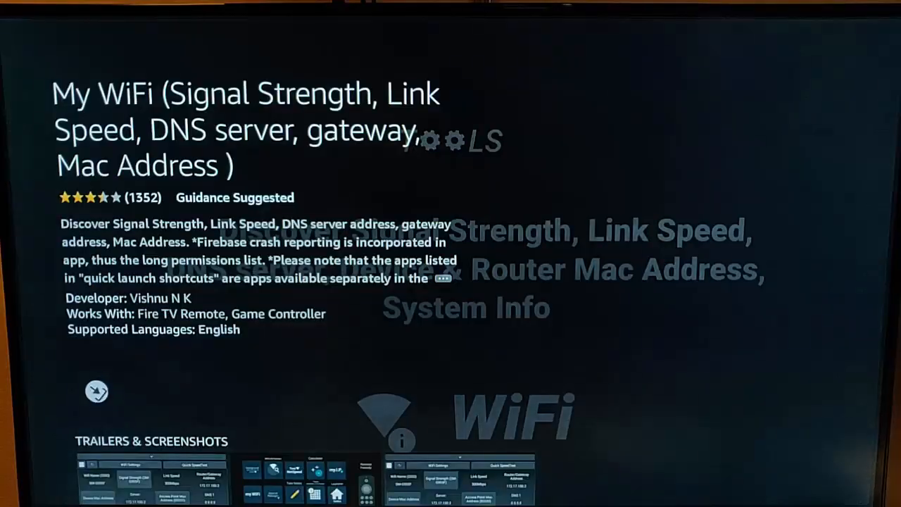
Install My WiFi from its store page and launch it.
click(95, 392)
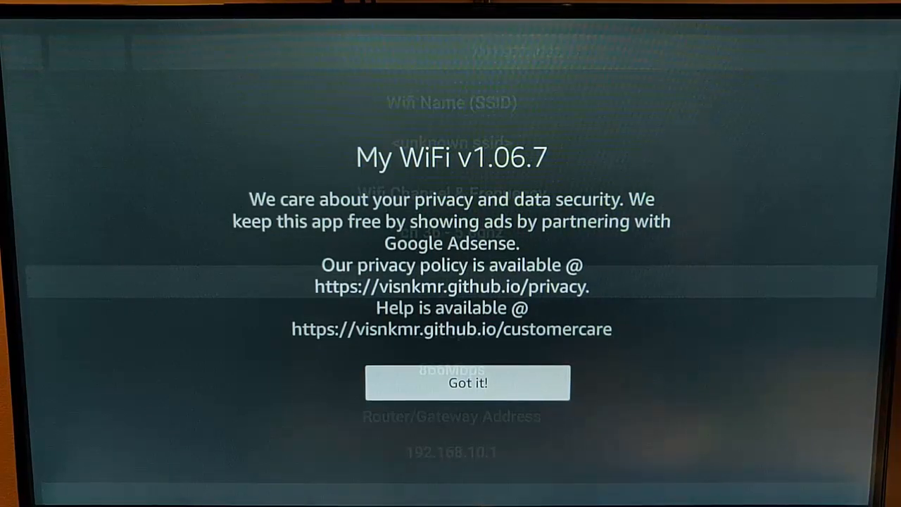
Dismiss the privacy notice and scroll through channel, link speed and gateway details.
click(467, 384)
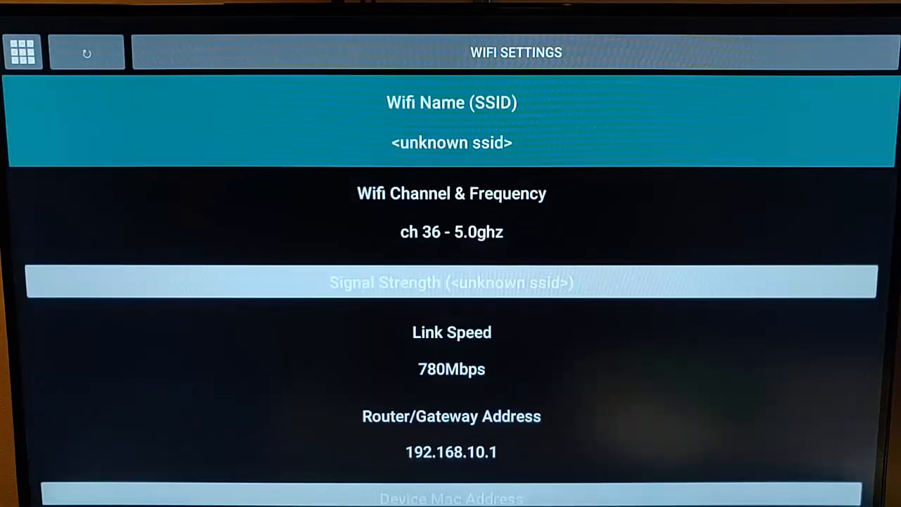
key(Down)
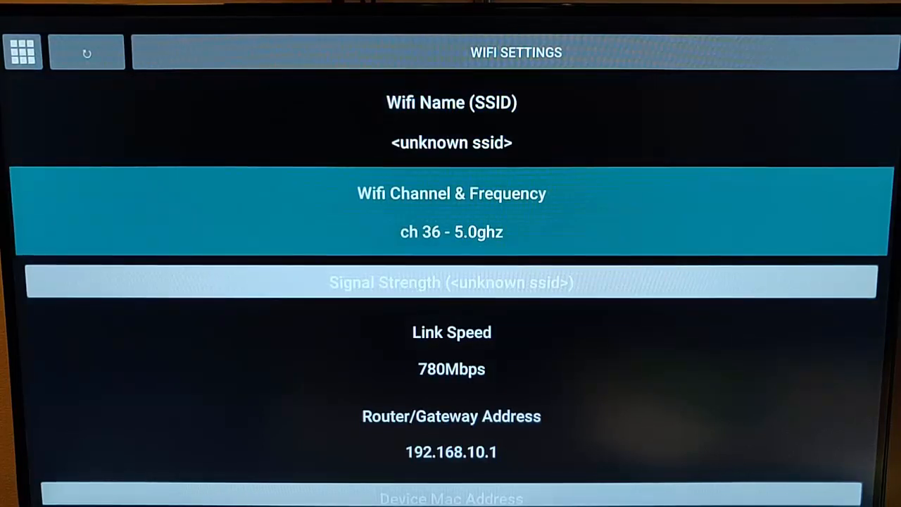
key(Down)
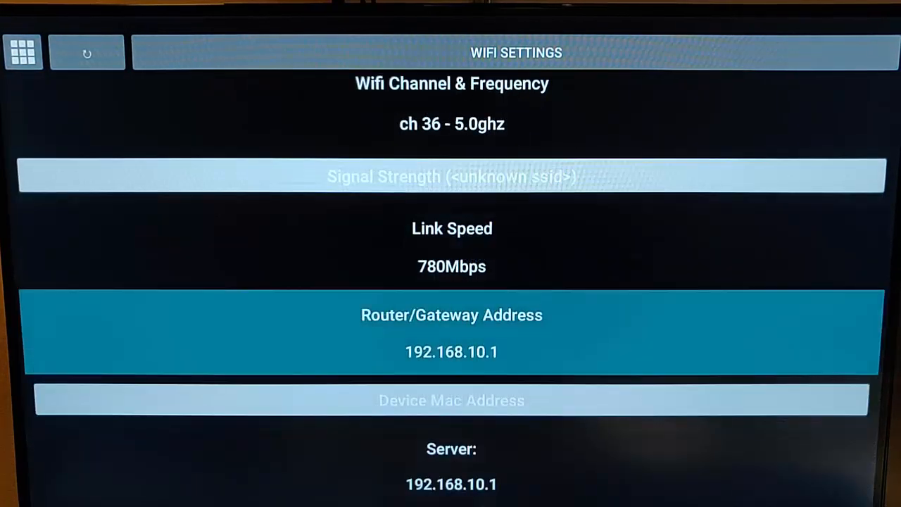
scroll(down, 3)
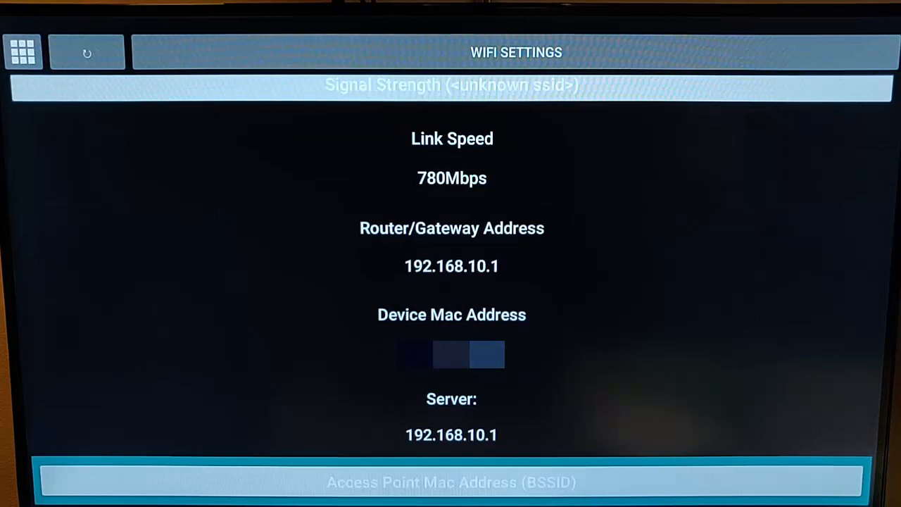
scroll(down, 3)
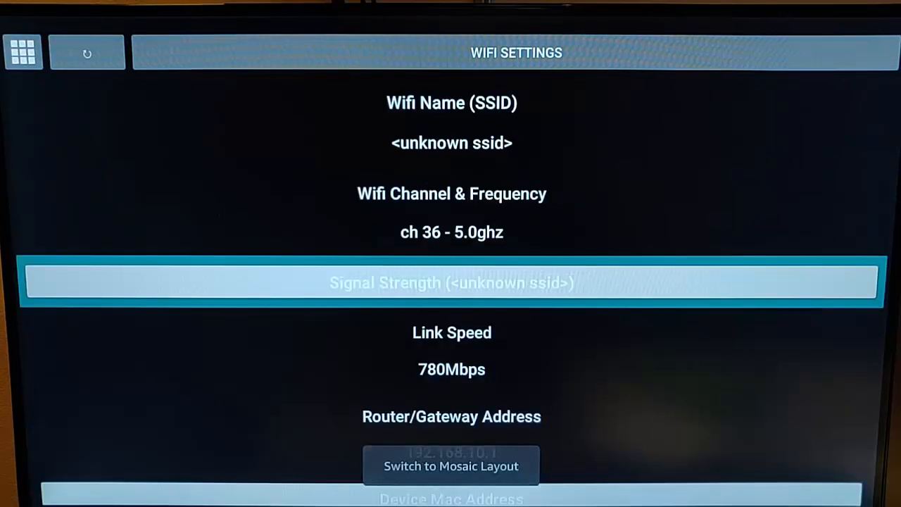
Step through the detail entries to the Signal Strength reading of 99%.
key(up)
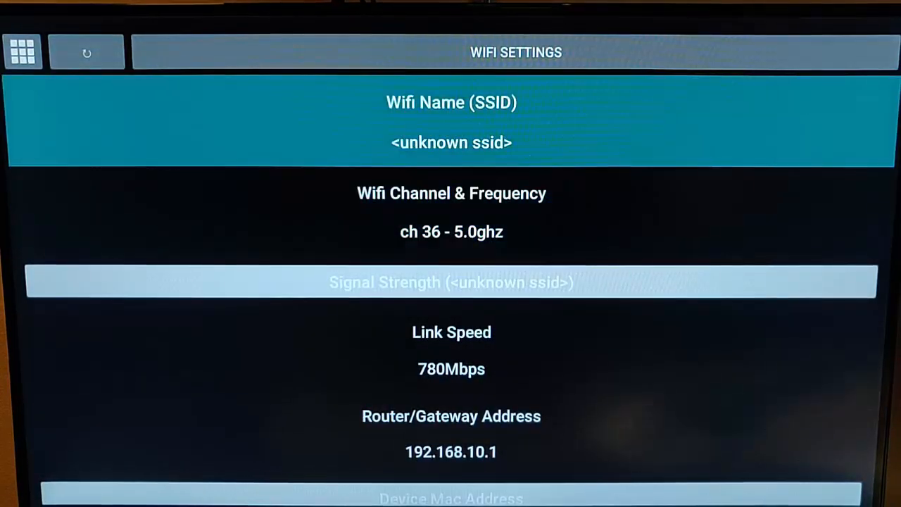
key(Down)
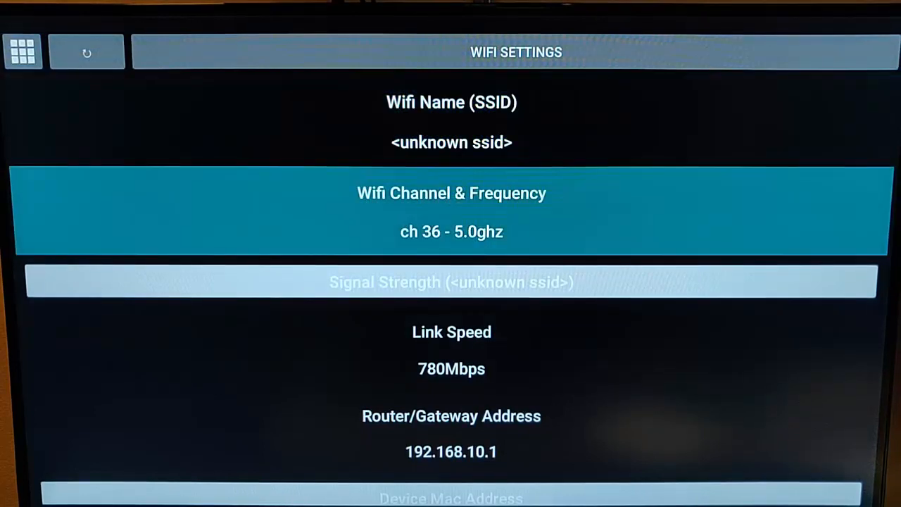
key(Down)
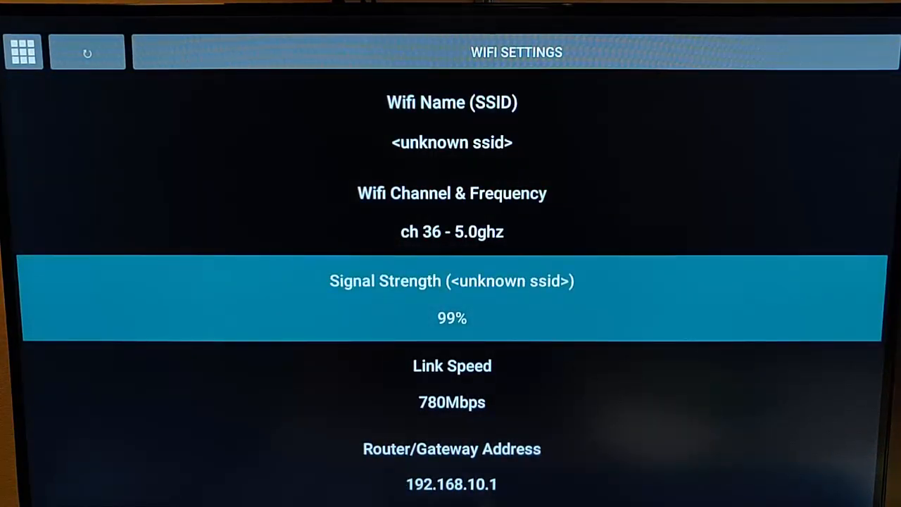
key(Down)
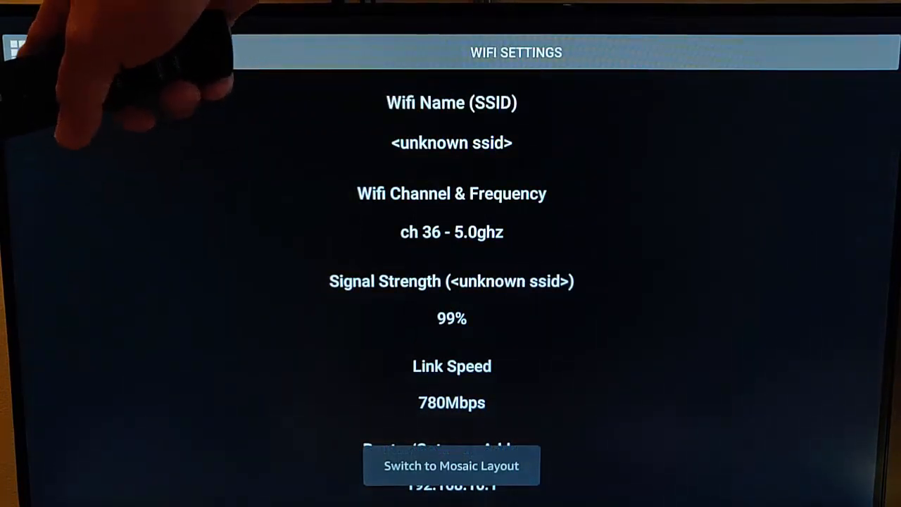
Switch the network details to mosaic layout and focus the Wifi Name entry.
click(451, 465)
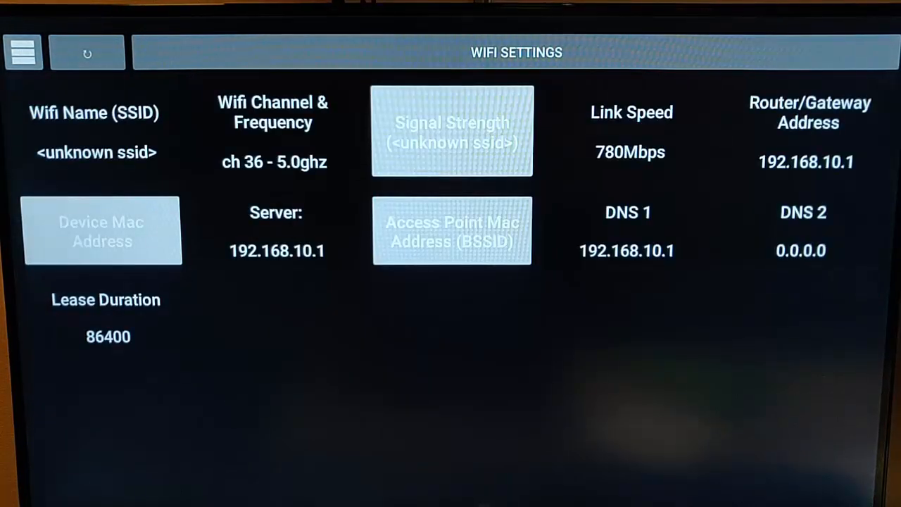
click(93, 130)
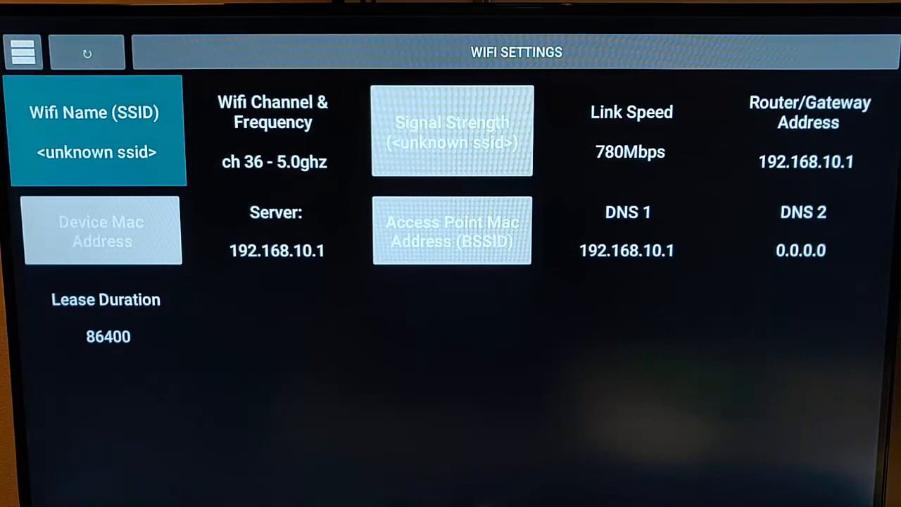